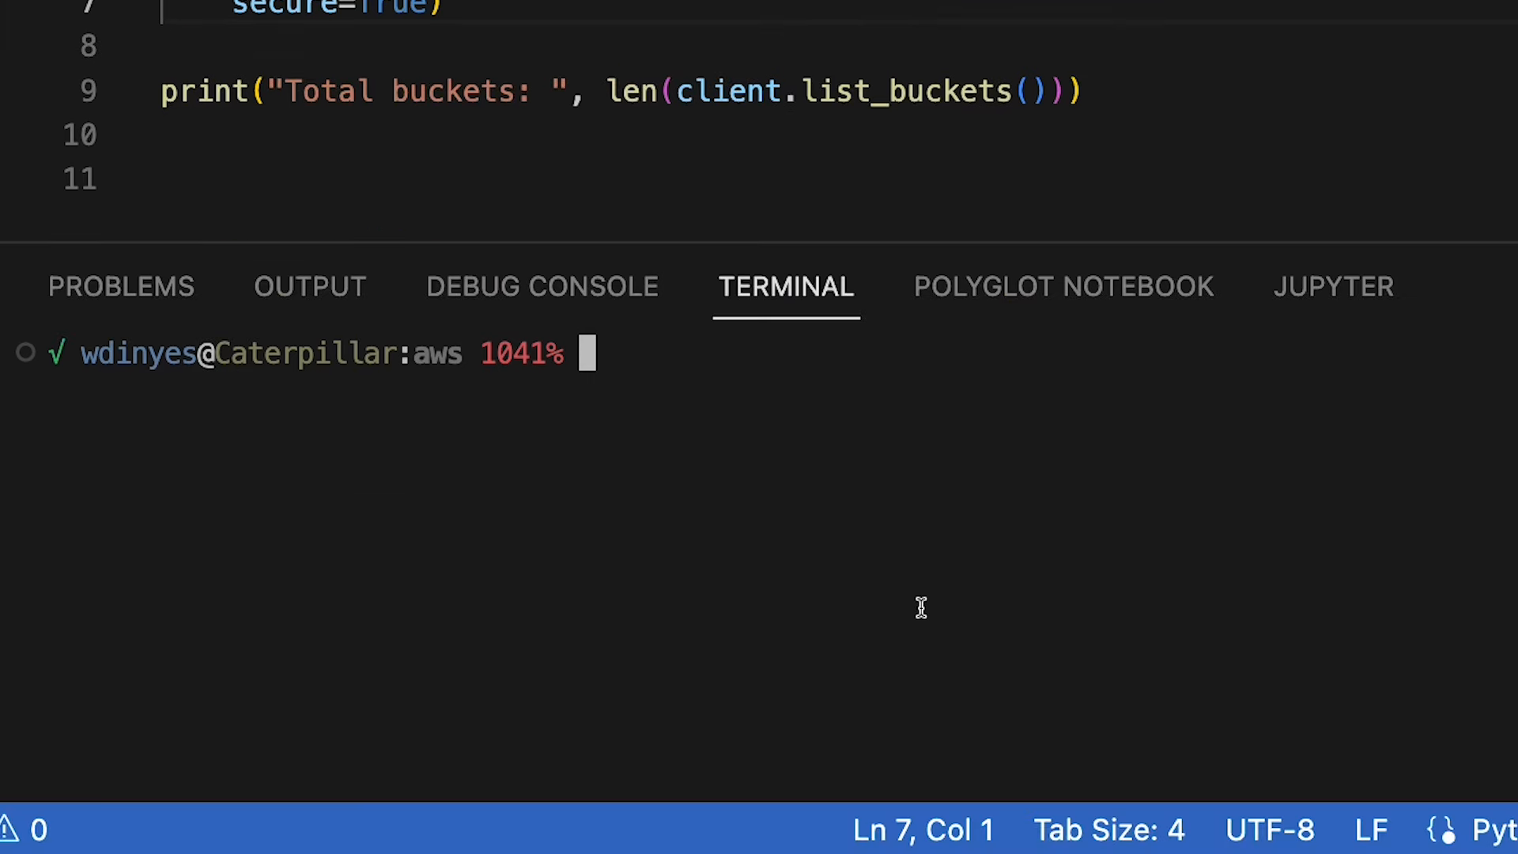
Step: Run python3 demo.py in the terminal, hitting the ImportError for Minio from minio
type("pyth")
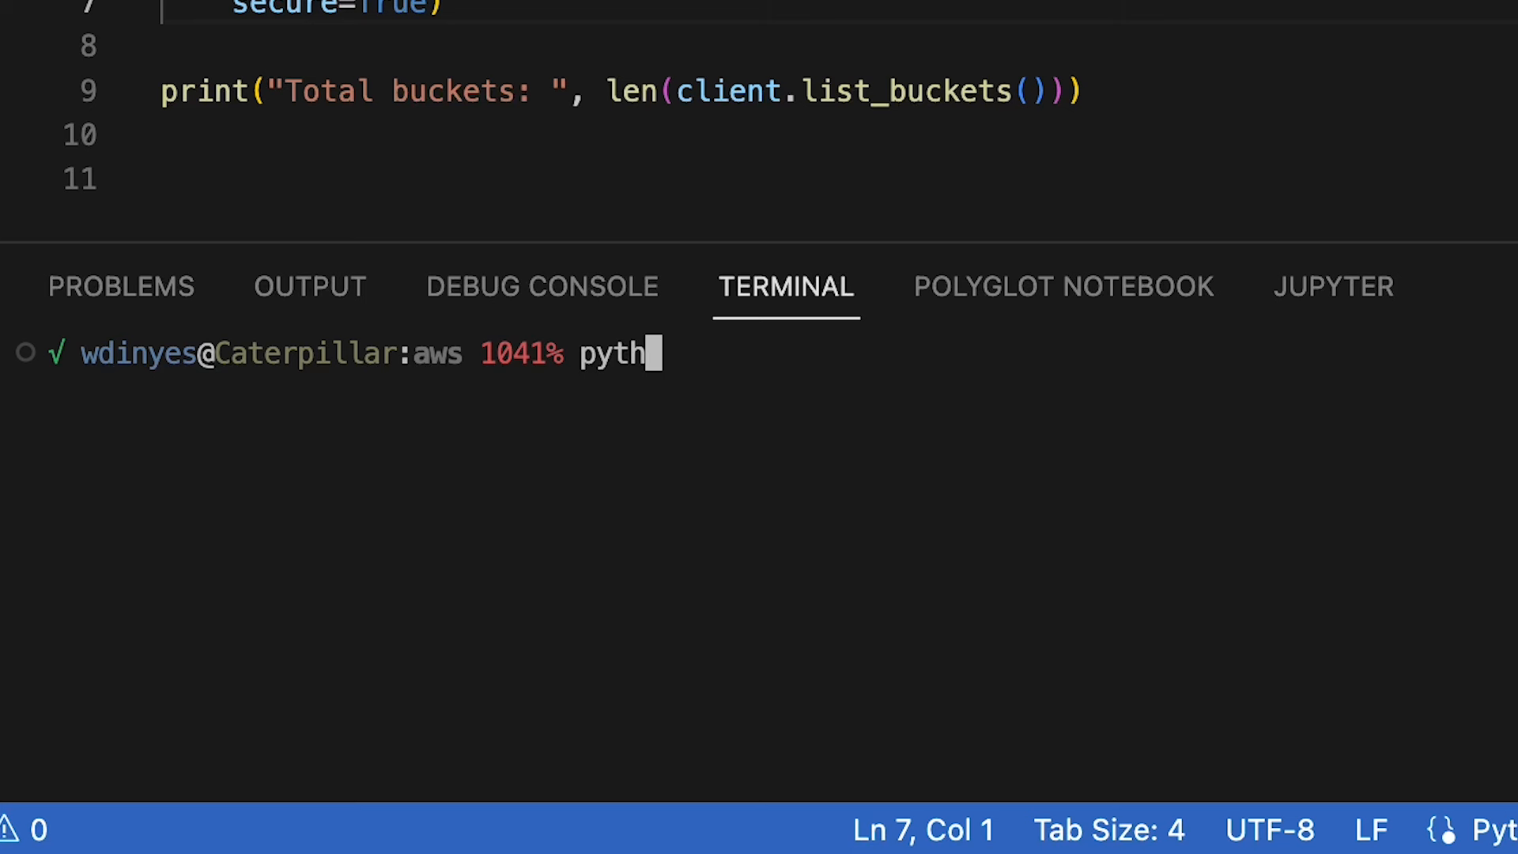
type("on3 demo.p")
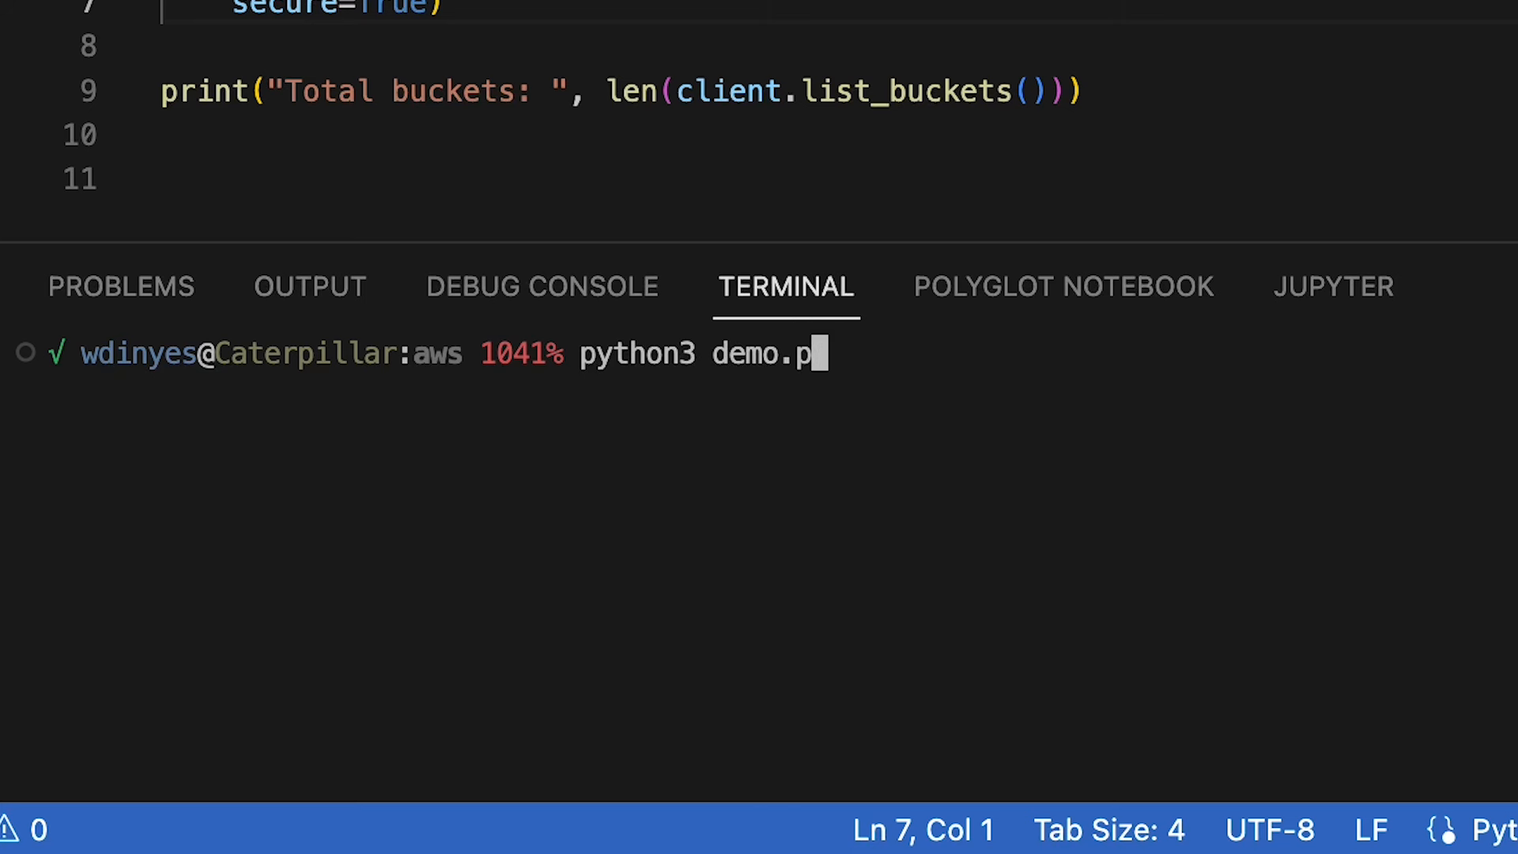
key("Return")
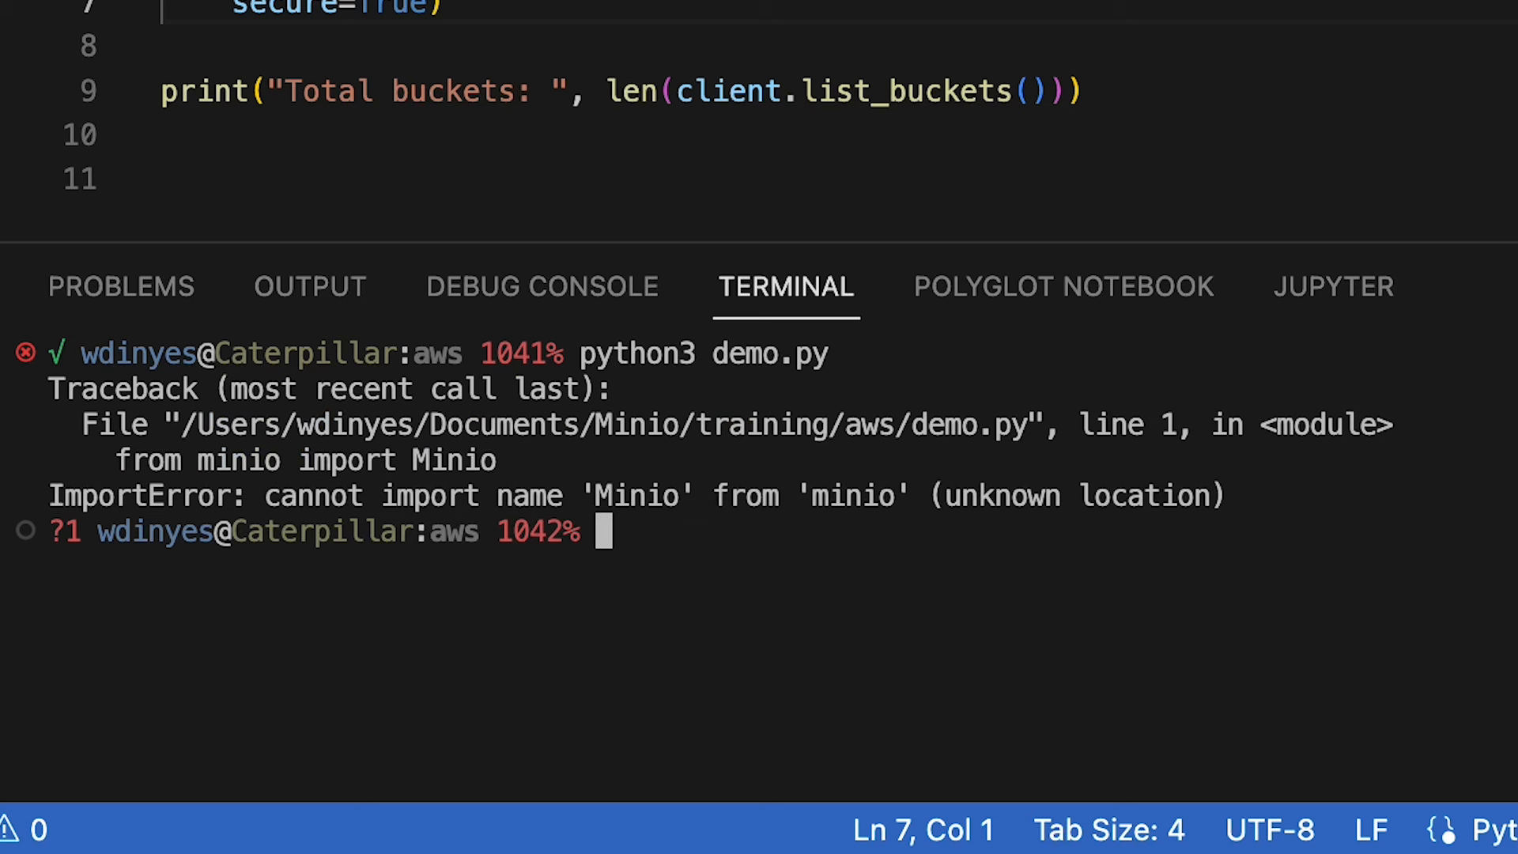
type("pip3")
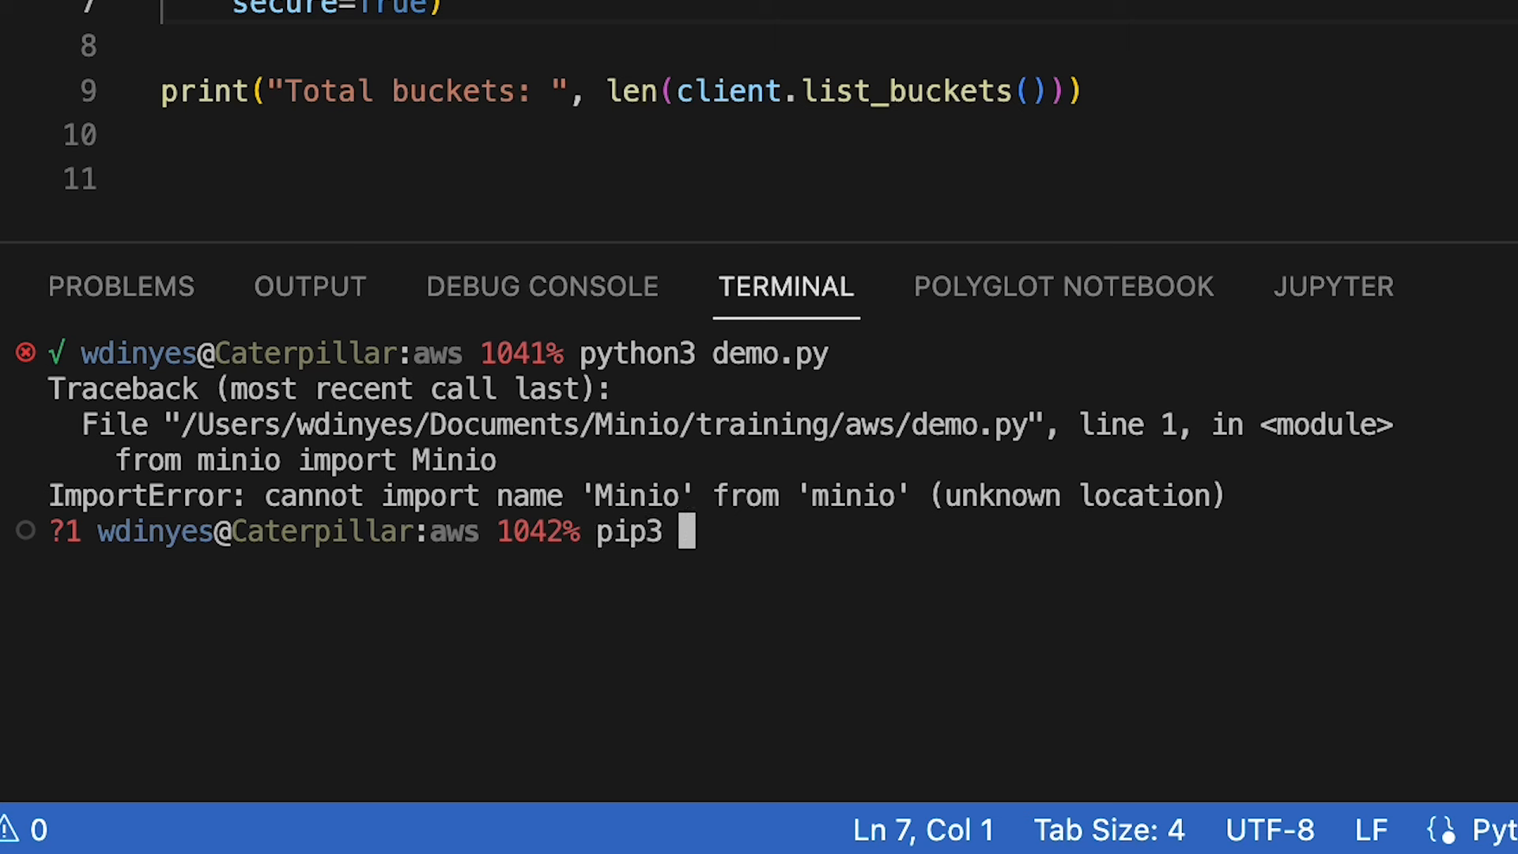
Step: Install the MinIO client with pip3 install minio, getting minio-7.1.12 installed
type("install mini")
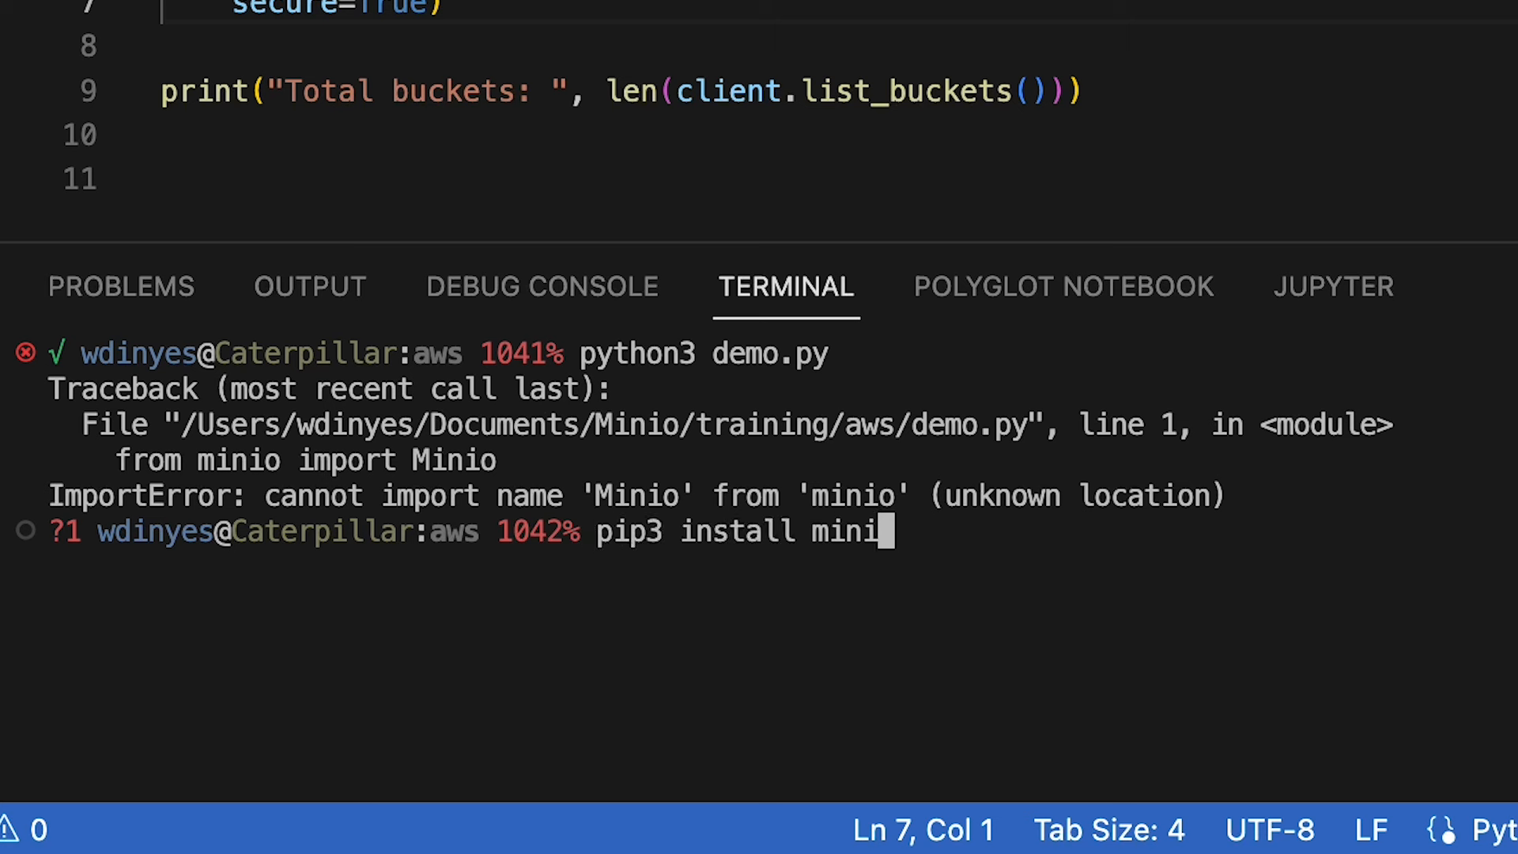
type("o")
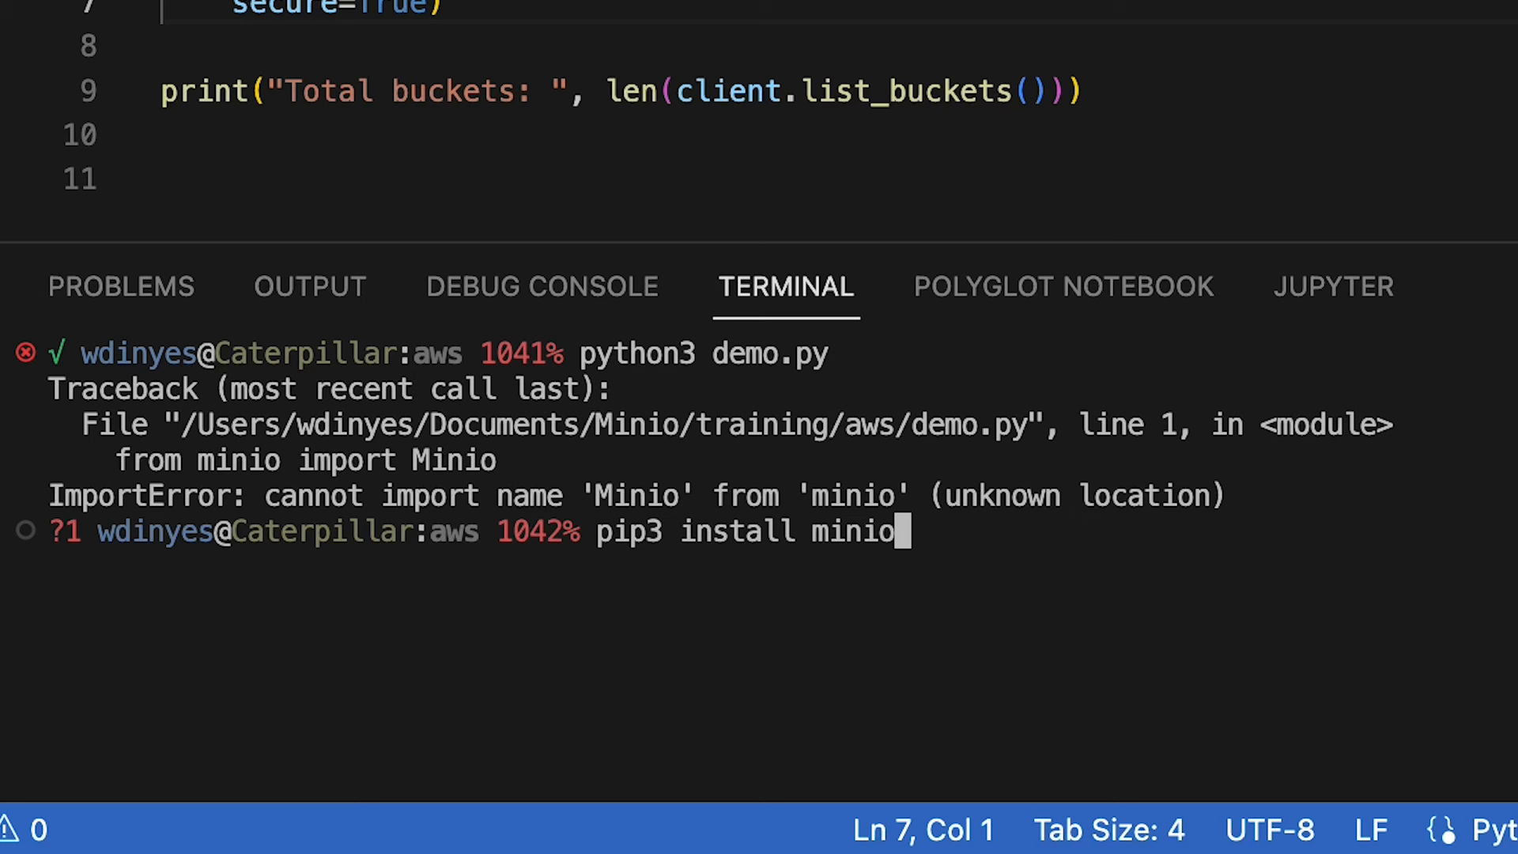
key("Return")
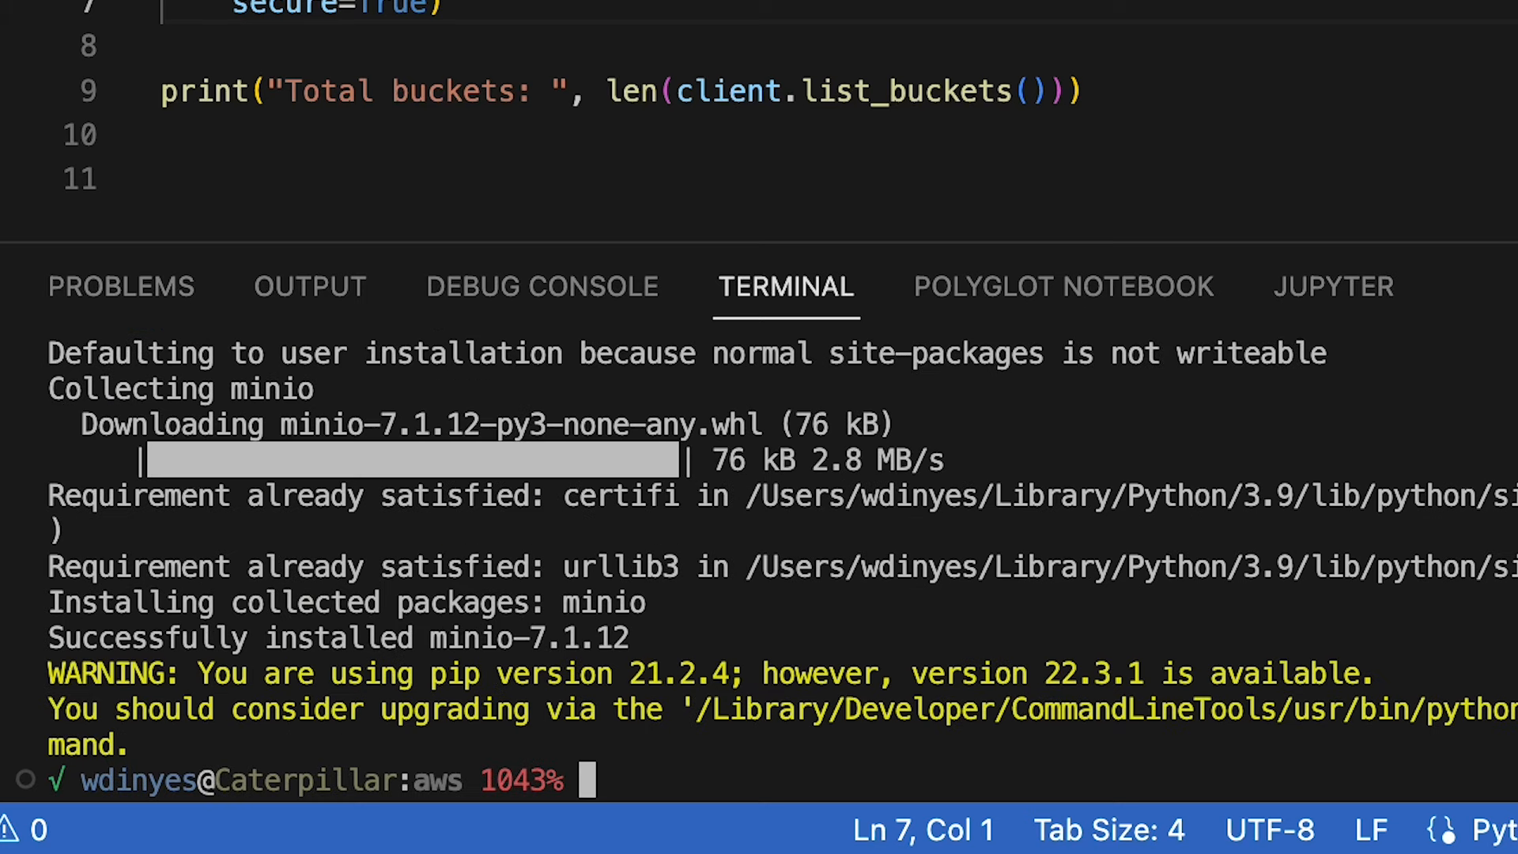
mouse_move(893, 589)
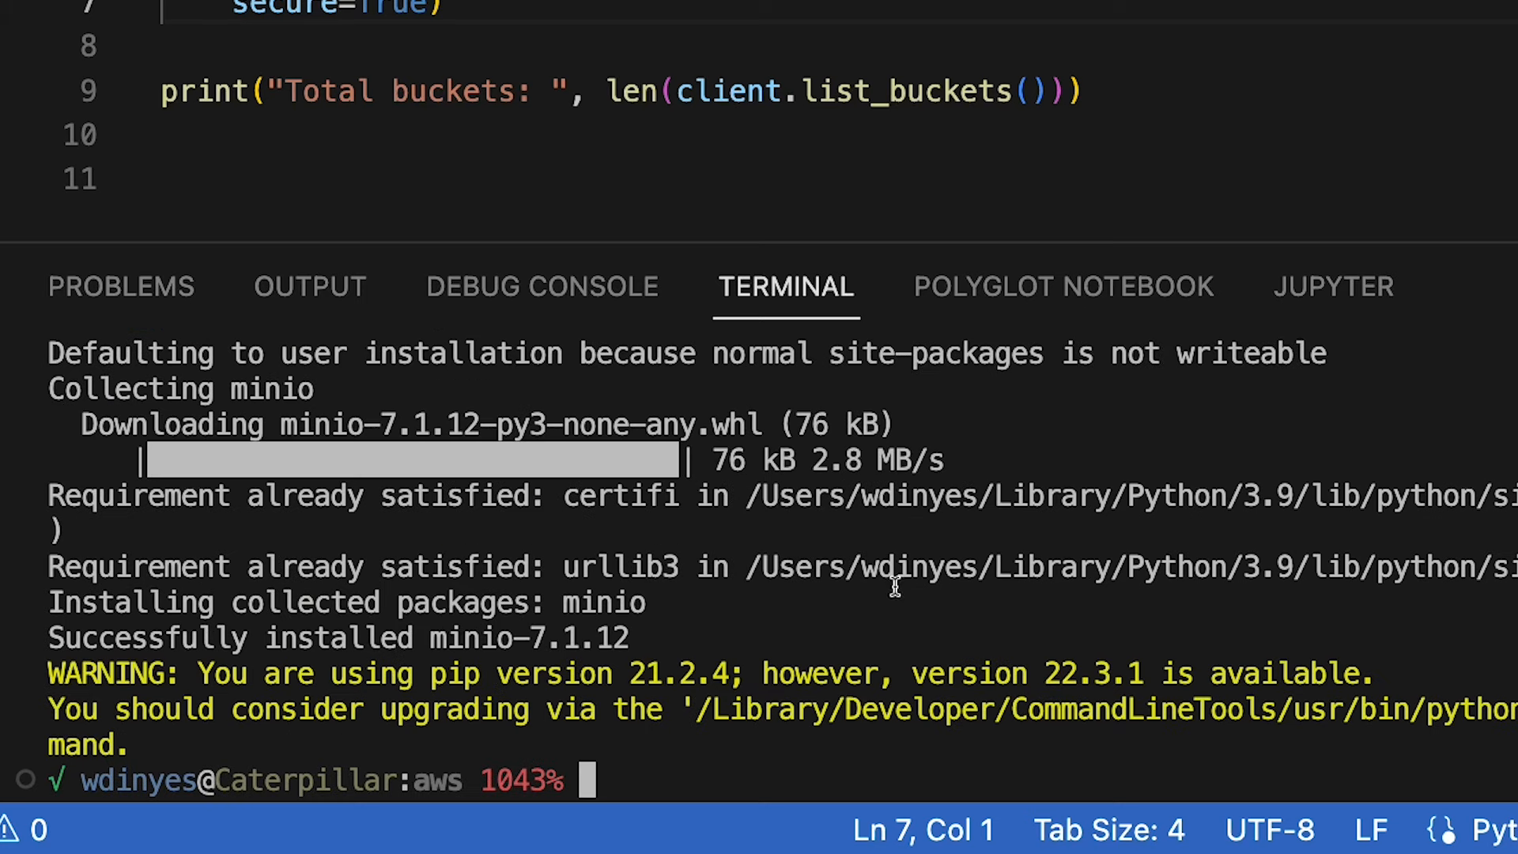
scroll("up", 3)
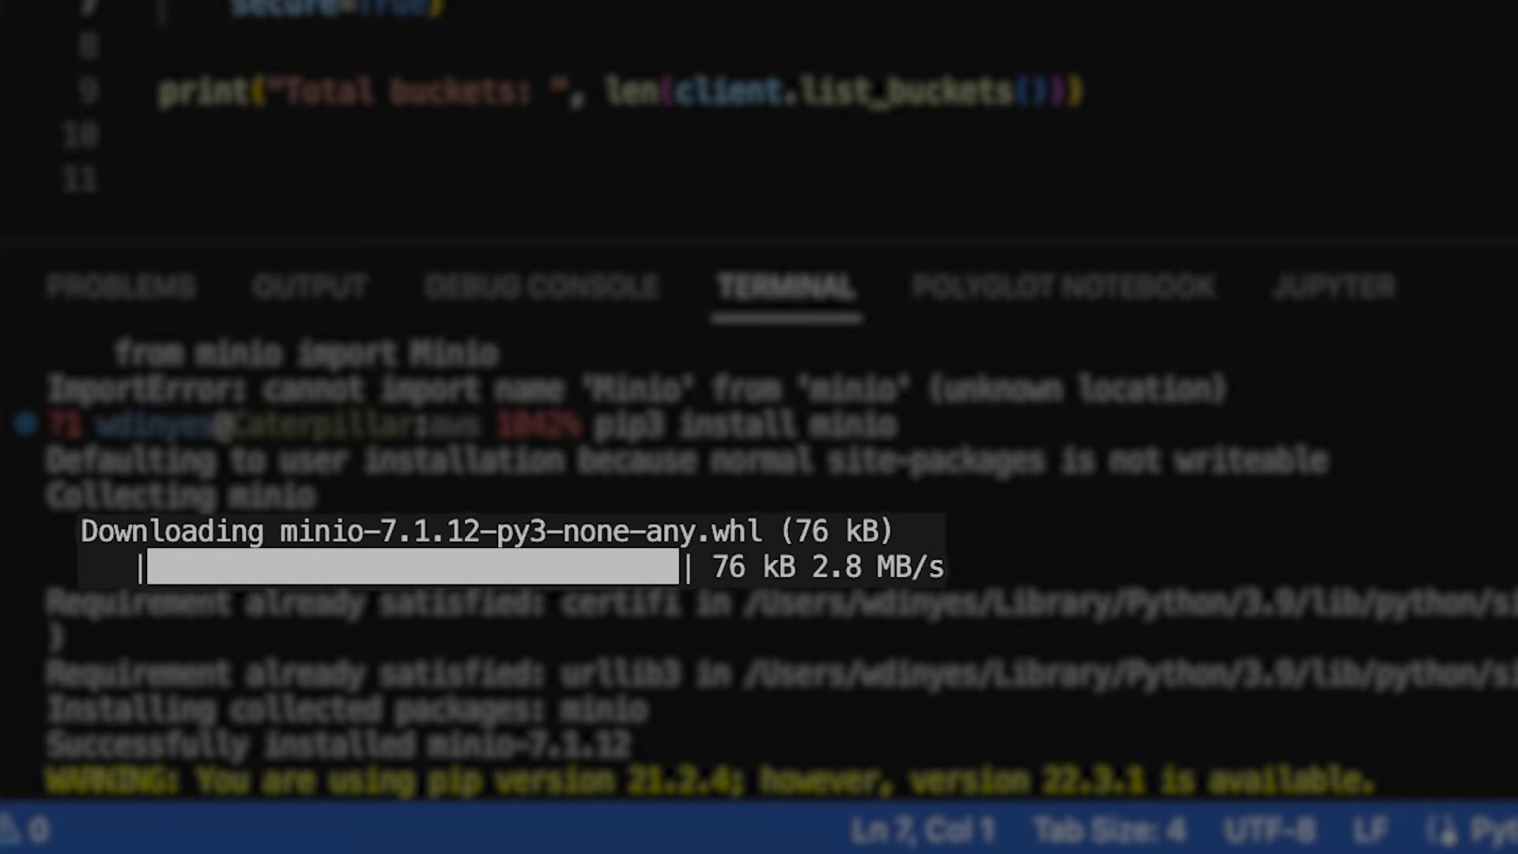
double_click(619, 674)
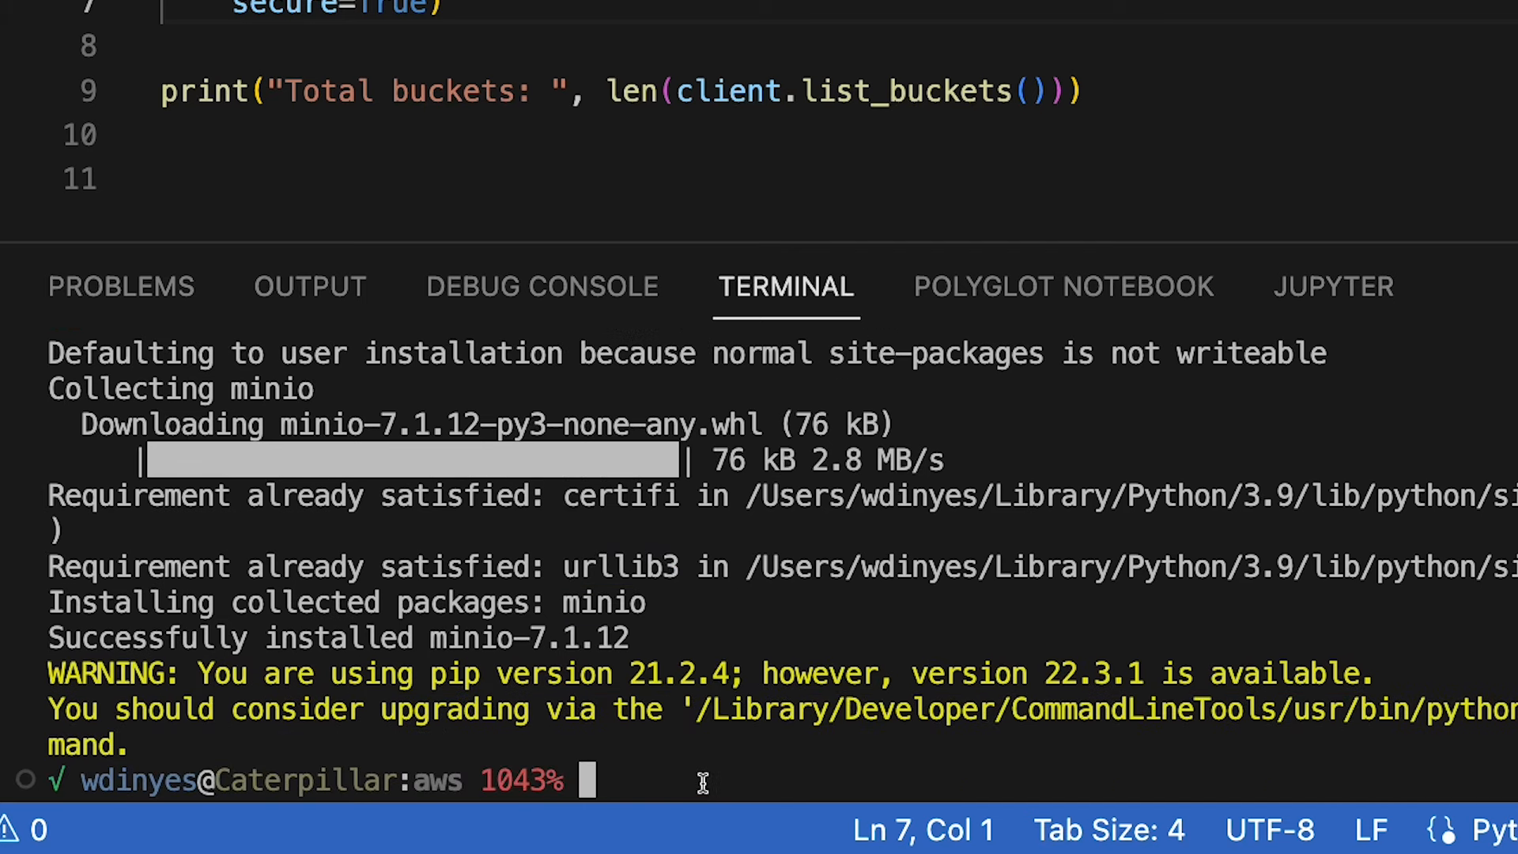
Step: Rerun python3 demo.py so it prints a total bucket count of 42
type("python")
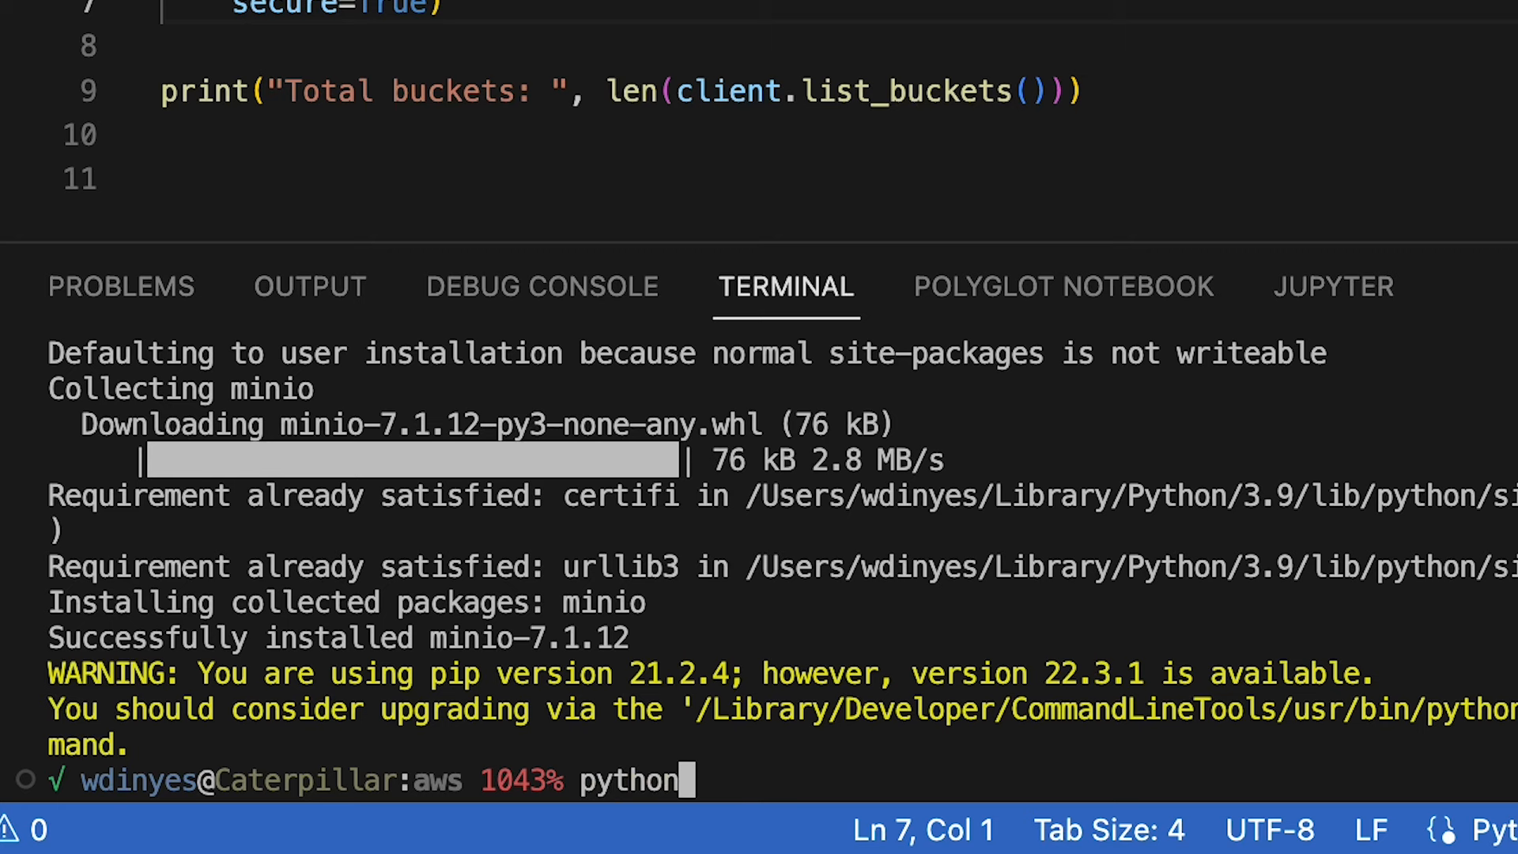
type("3 demo.")
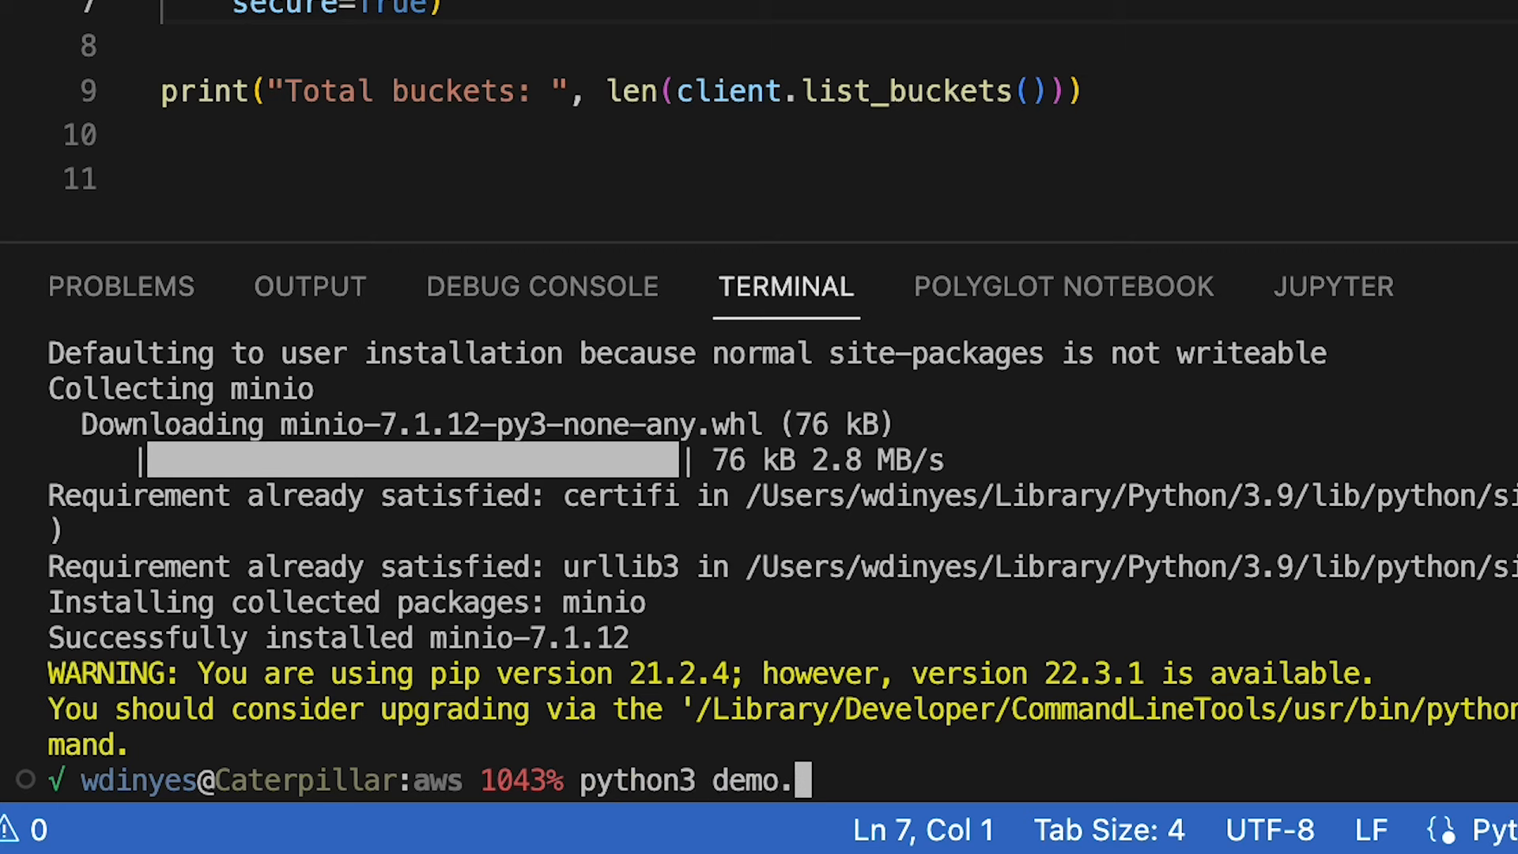
key("Return")
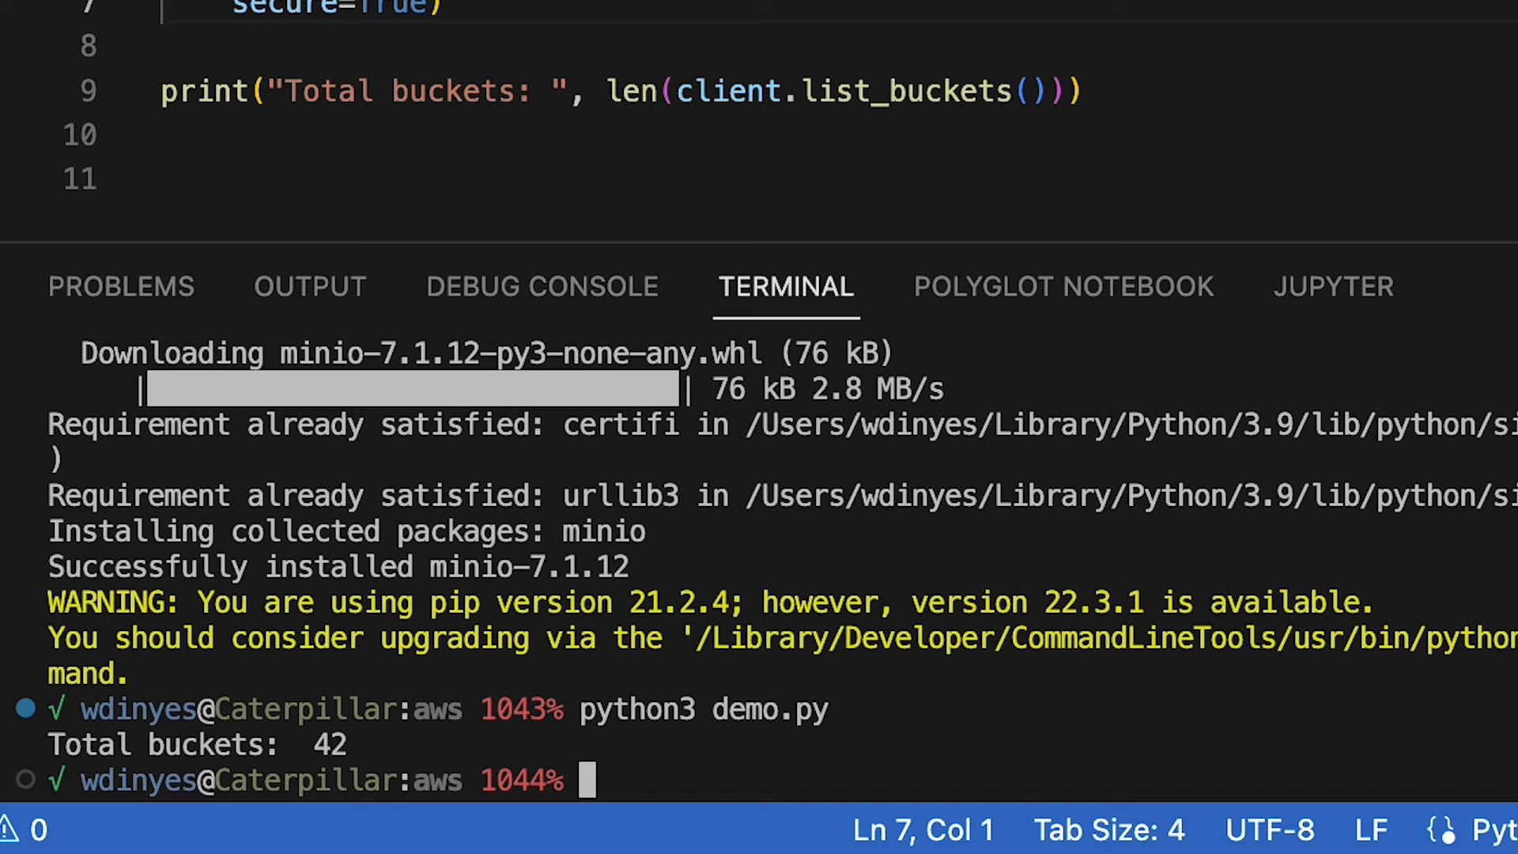
scroll("up", 3)
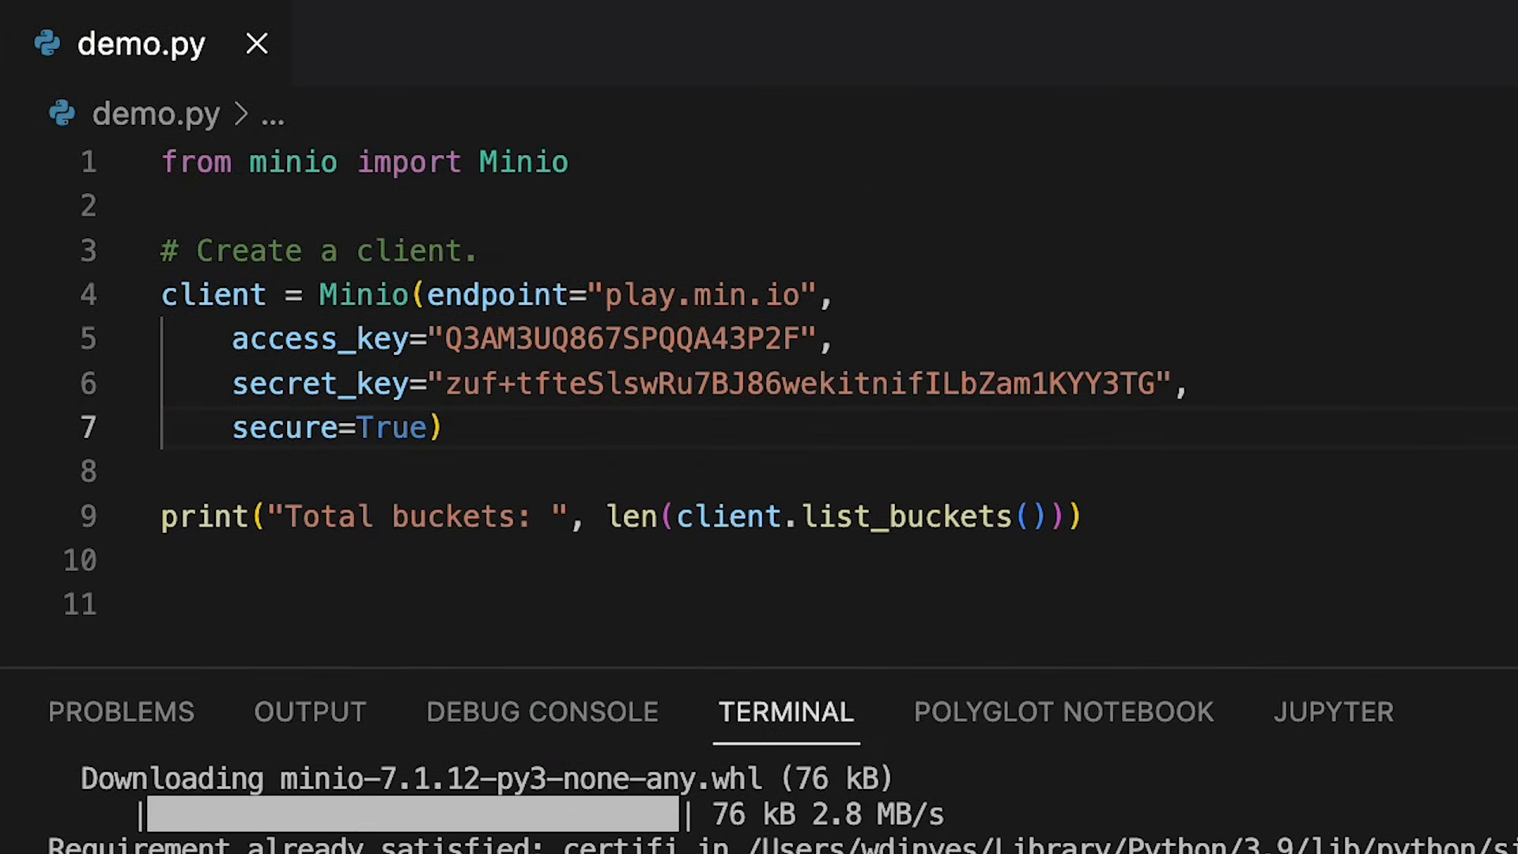